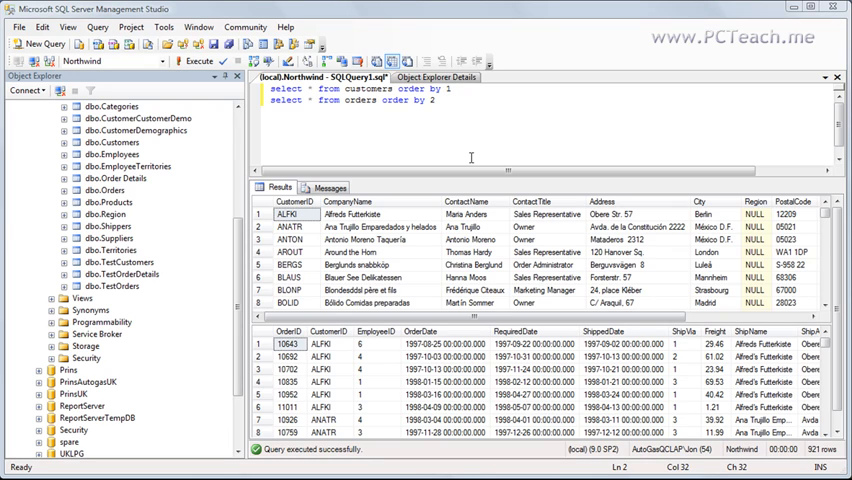
- Select only the line 'select * from orders order by 2' and run it for 830 rows
left_click_drag(398, 88, 450, 88)
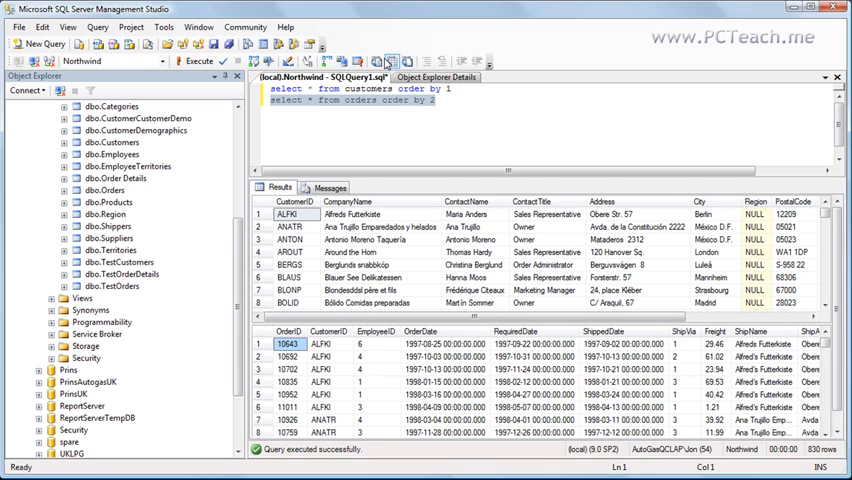
mouse_move(280, 226)
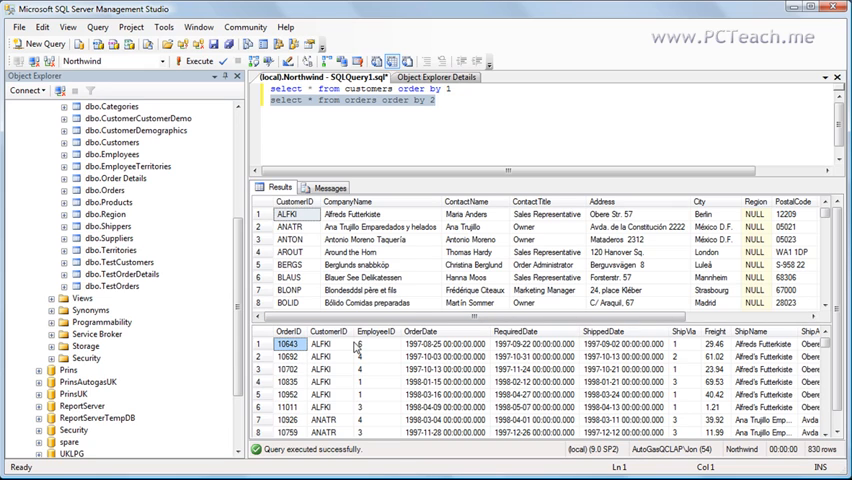
mouse_move(338, 416)
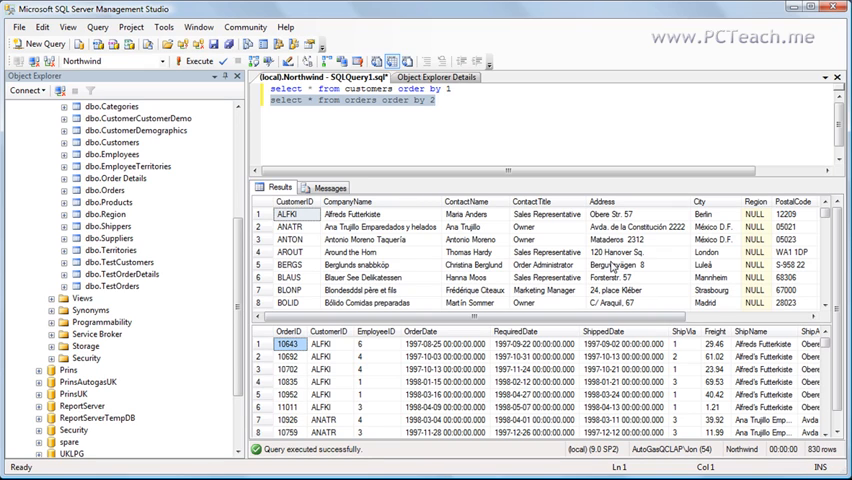
- Add the comments '--91 rows' and '--830' after the customers and orders queries
left_click(630, 265)
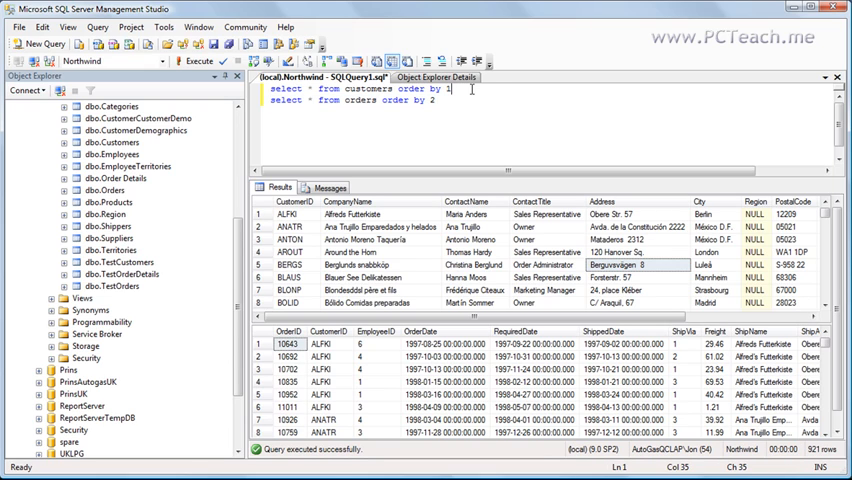
type("--91 row")
left_click(354, 99)
type(" --830")
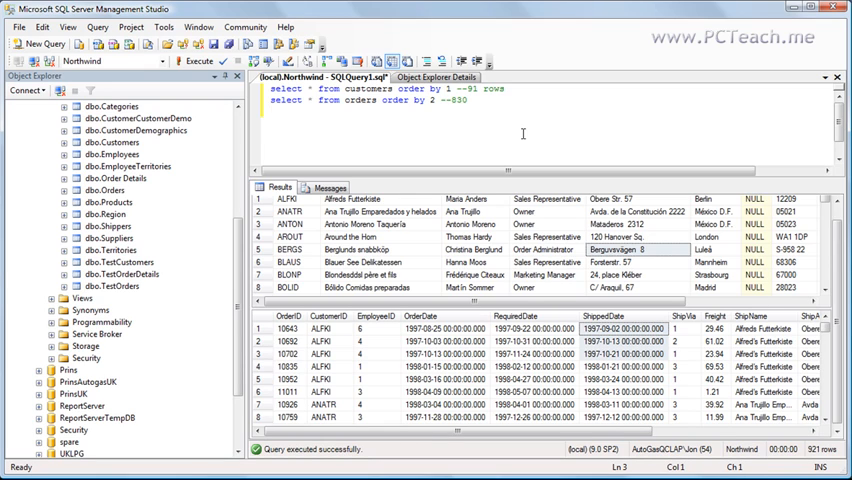
- Write 'select * from customers join orders on customers.customerid' on a new line
type("select *")
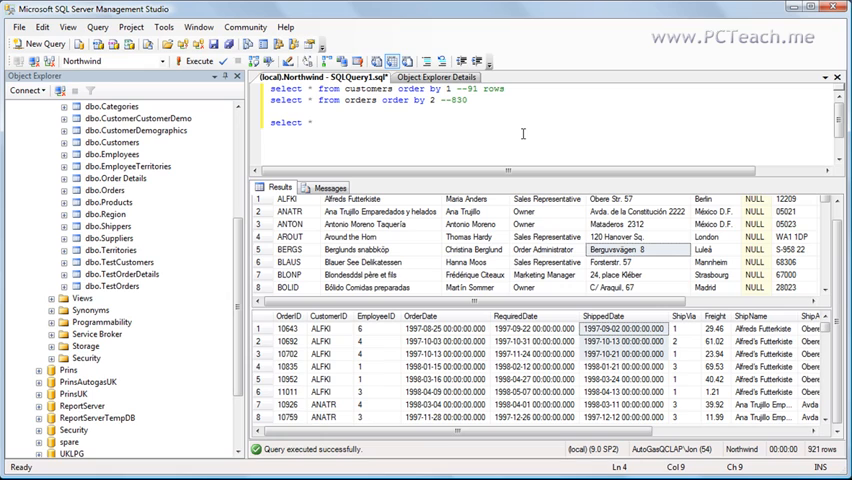
type("c")
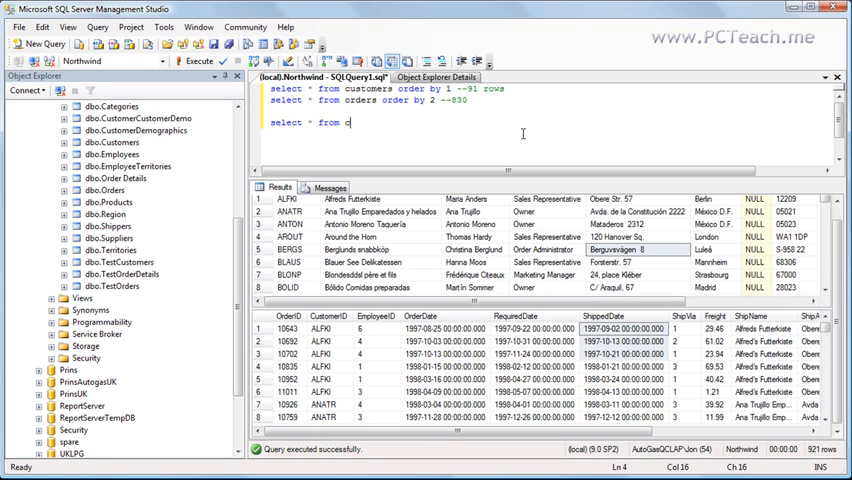
type("ustomers")
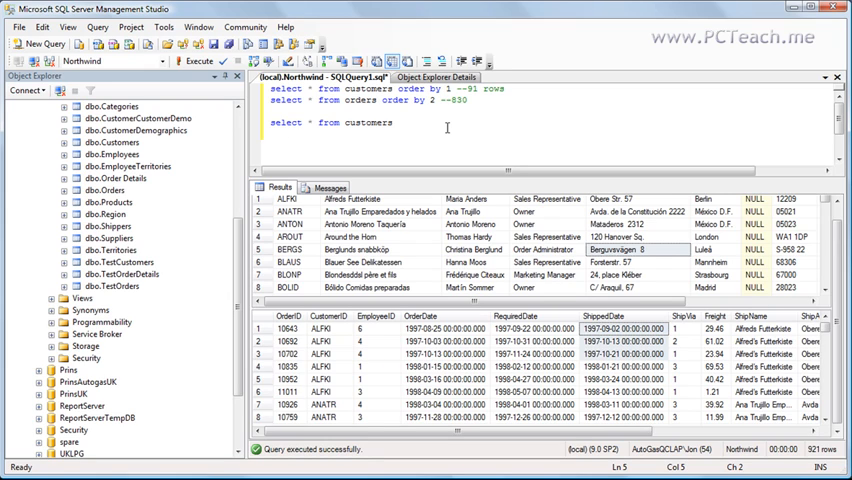
type("join")
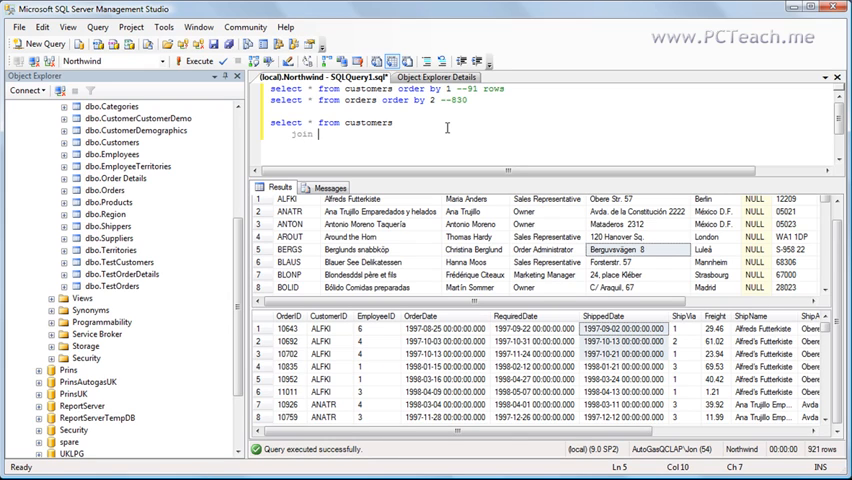
type("orders")
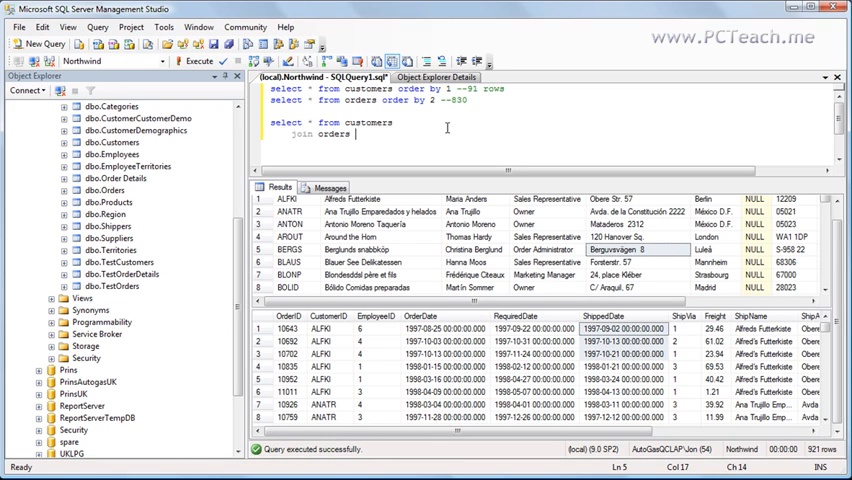
type("on")
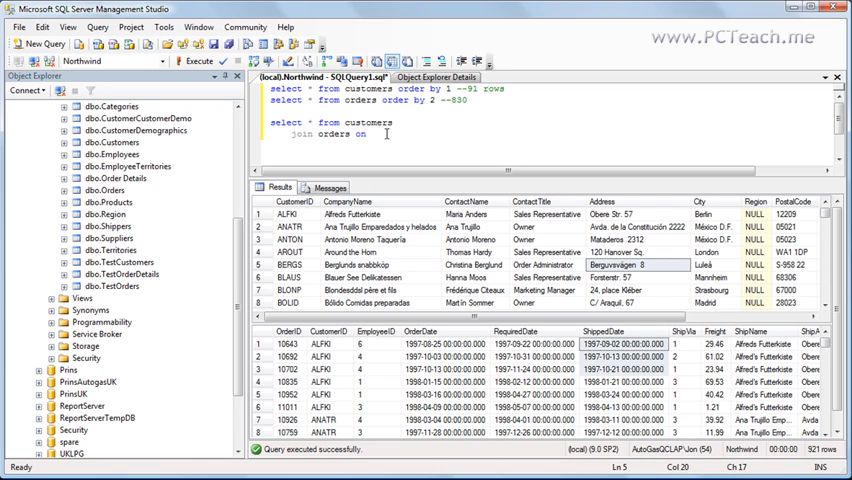
type("customers")
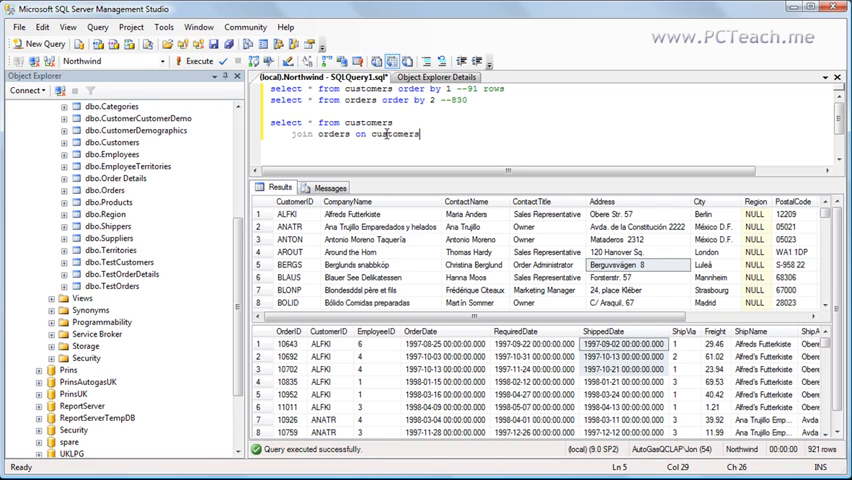
type(".cust")
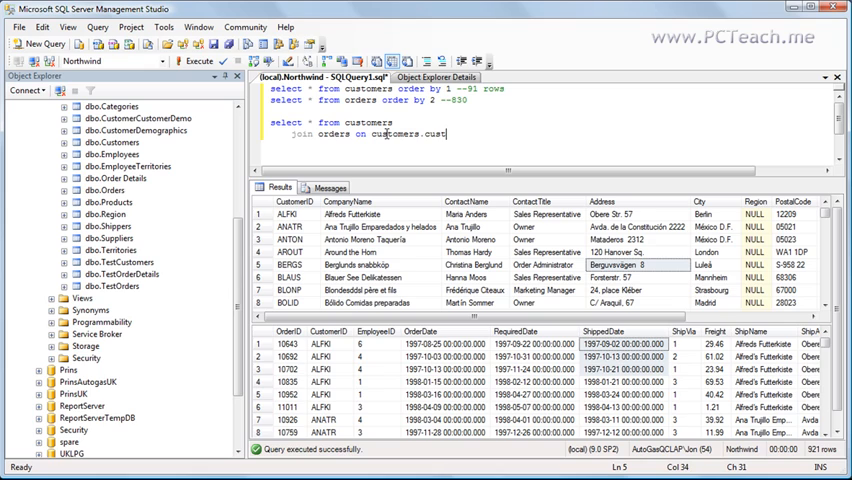
type("omerid")
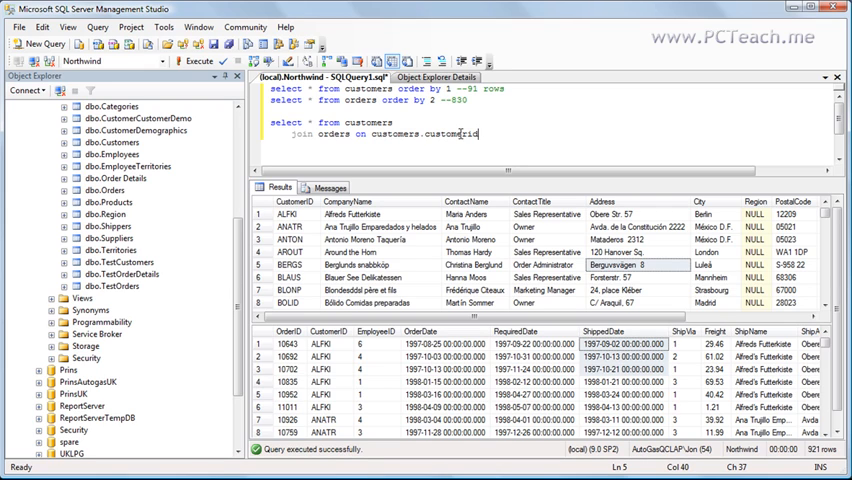
- Complete the join condition with '= orders.customerid'
double_click(450, 133)
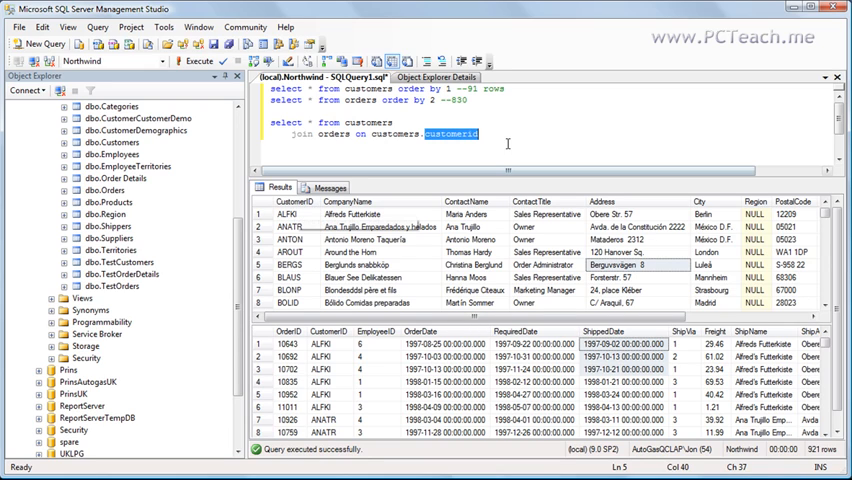
left_click(500, 134)
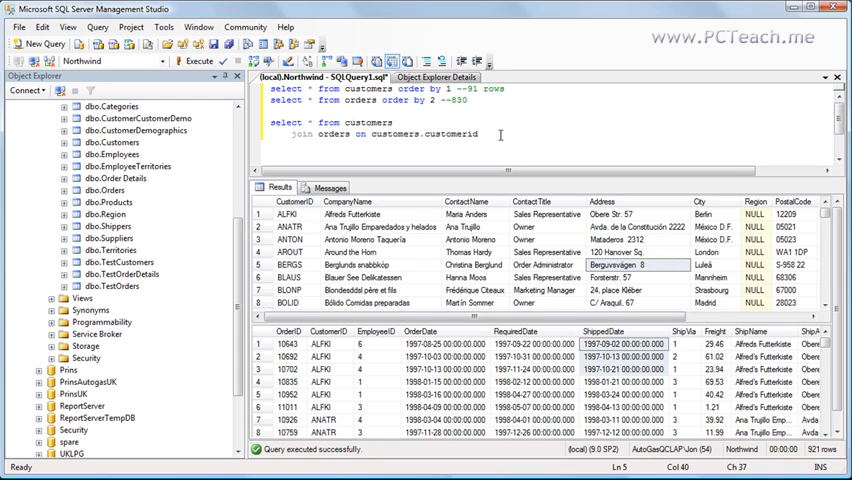
mouse_move(505, 135)
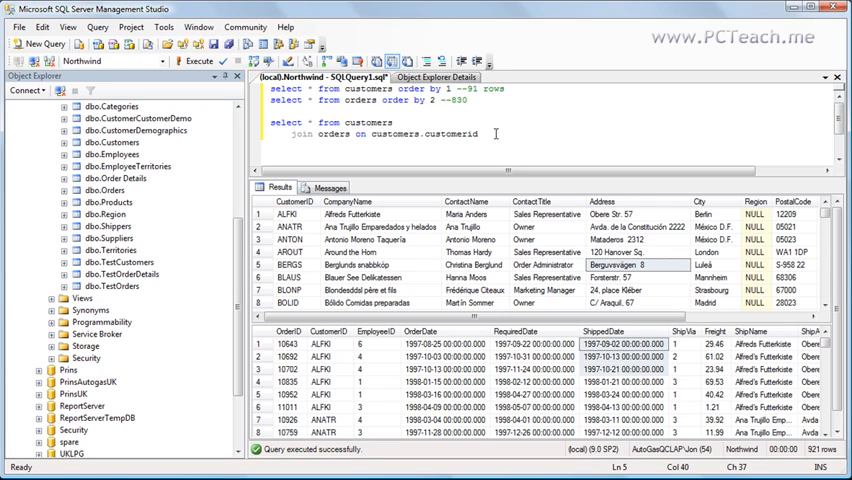
double_click(392, 134)
type(" =")
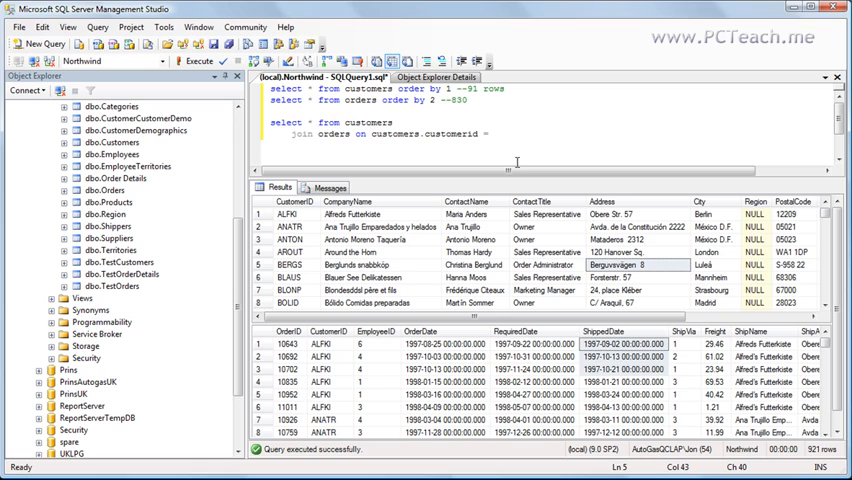
type("orders.customerid")
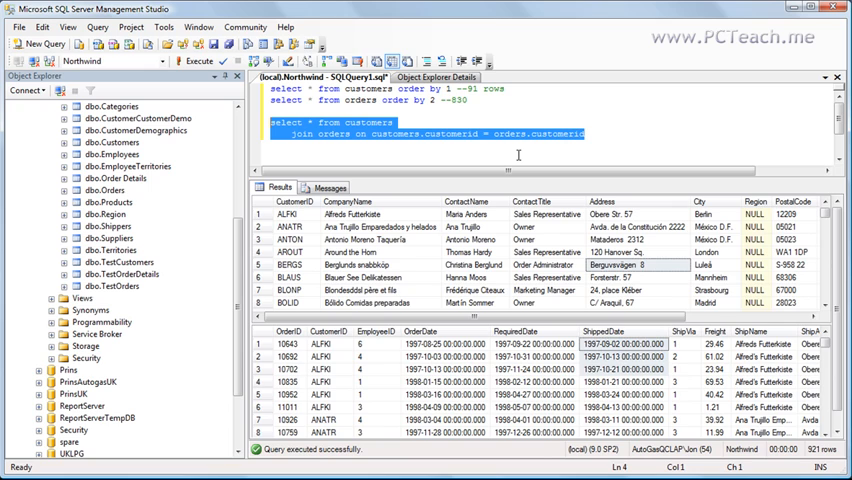
- Run the customers–orders join and scroll right through the 830 rows to see order columns
left_click(199, 61)
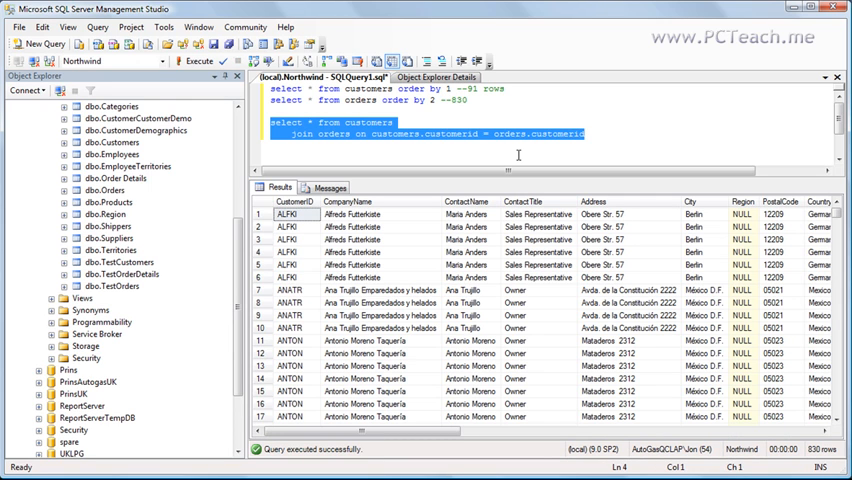
mouse_move(825, 455)
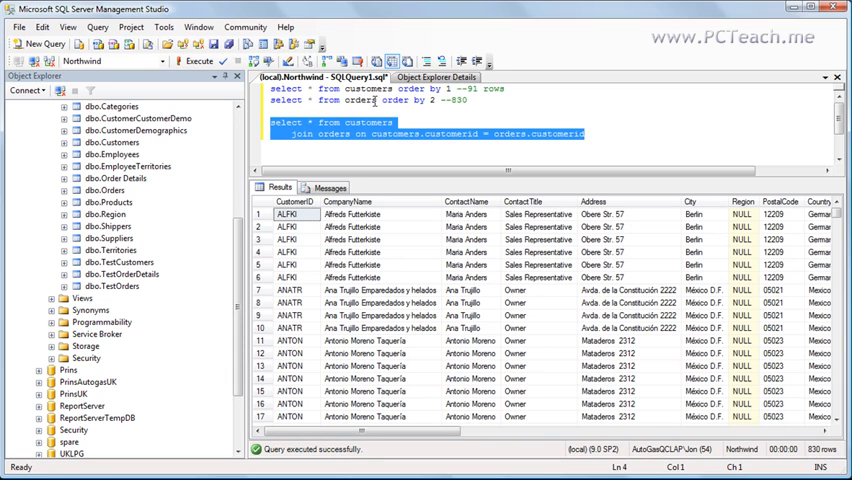
double_click(360, 100)
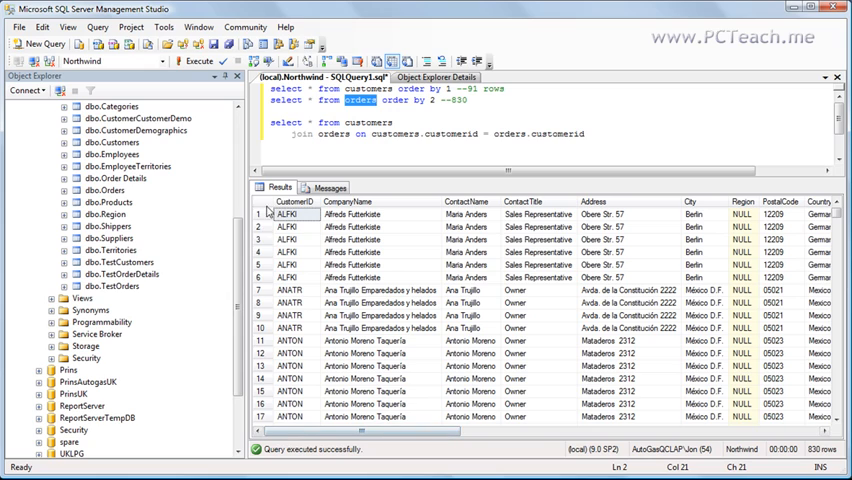
left_click(290, 277)
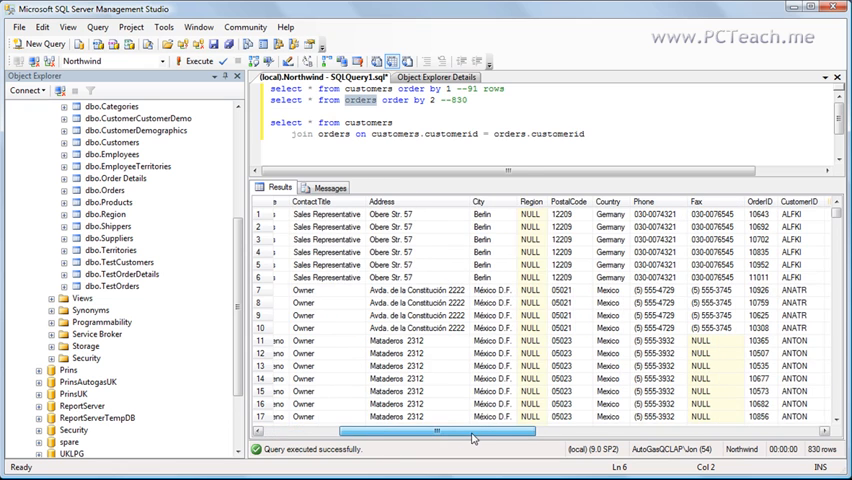
scroll("right", 3)
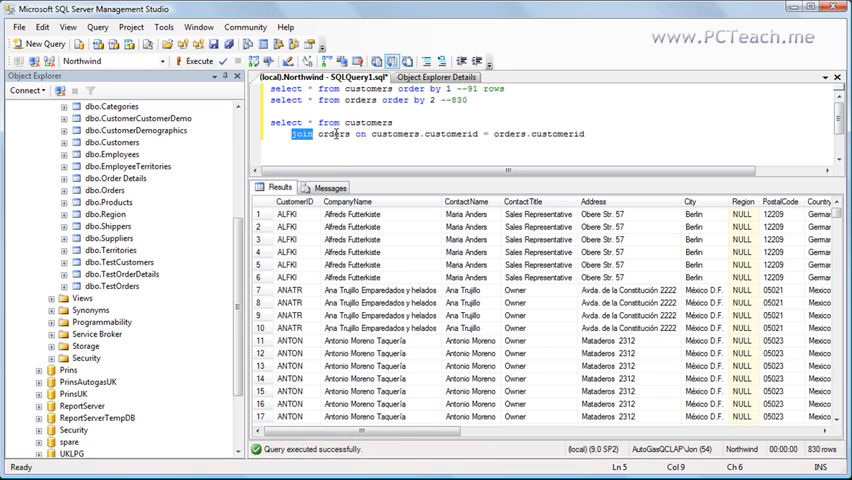
double_click(365, 122)
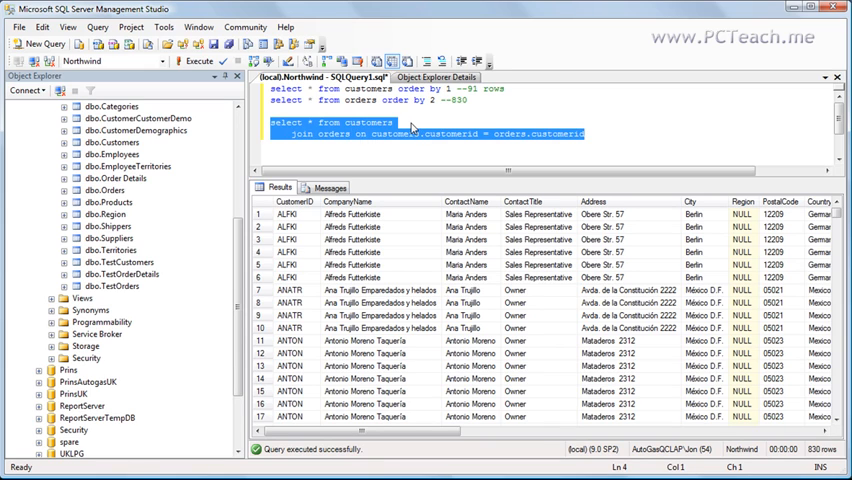
- Replace * with customers.CustomerID, customers.CompanyName, orders.OrderID and rerun the join
left_click(410, 122)
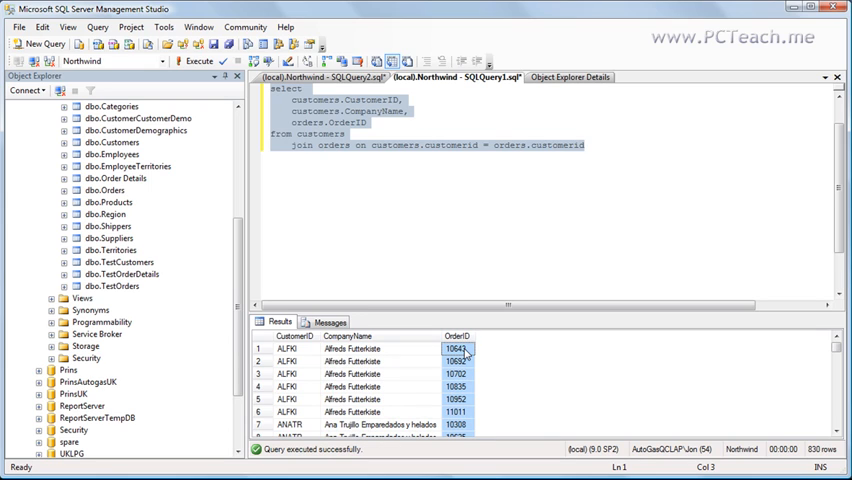
mouse_move(463, 352)
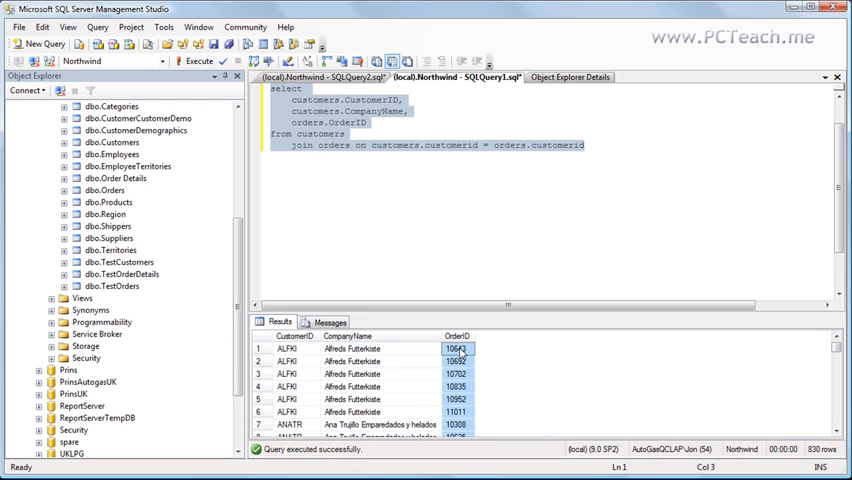
- Rerun the customers query, then add count(orders.OrderID) grouped by CustomerID and CompanyName
left_click(352, 374)
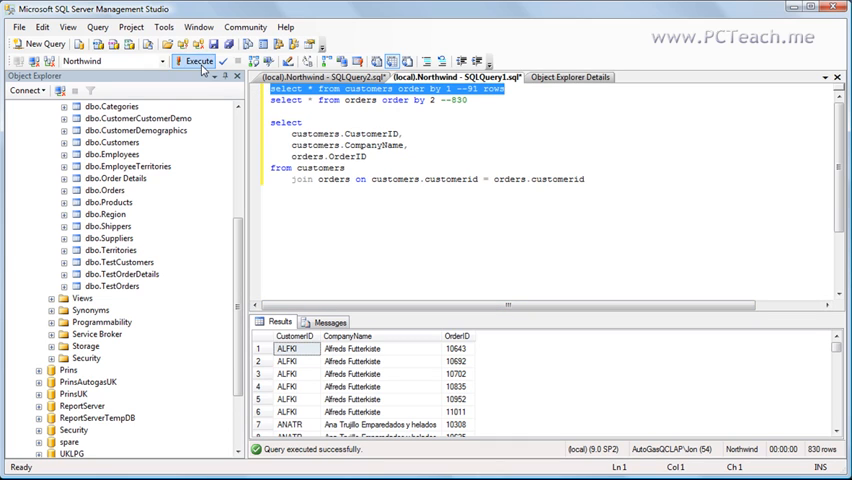
left_click(199, 61)
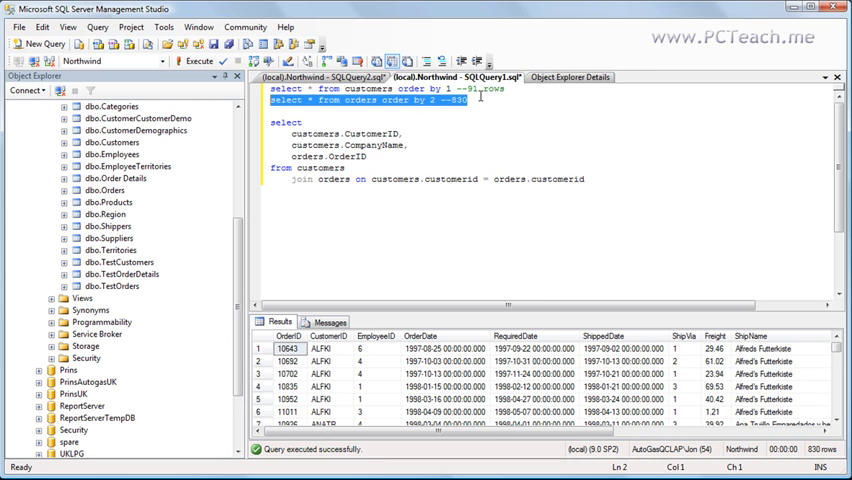
mouse_move(525, 140)
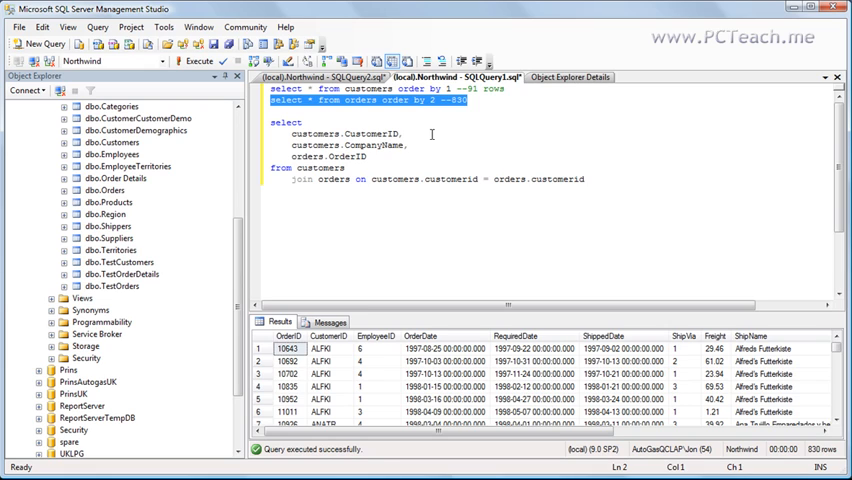
left_click(303, 180)
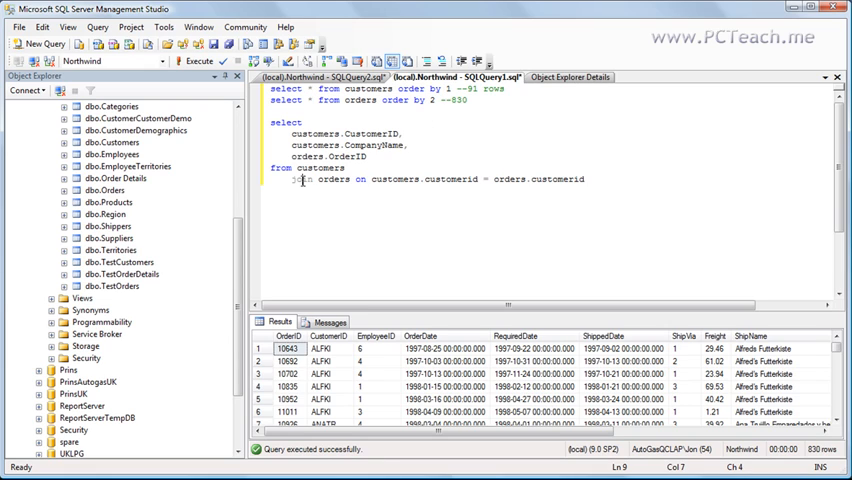
double_click(301, 179)
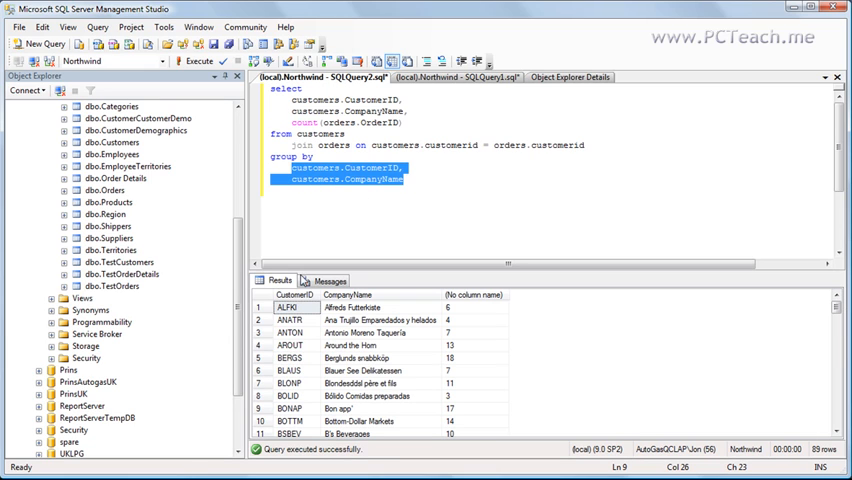
- Alias the order count column 'as TotalOrders'
left_click(295, 307)
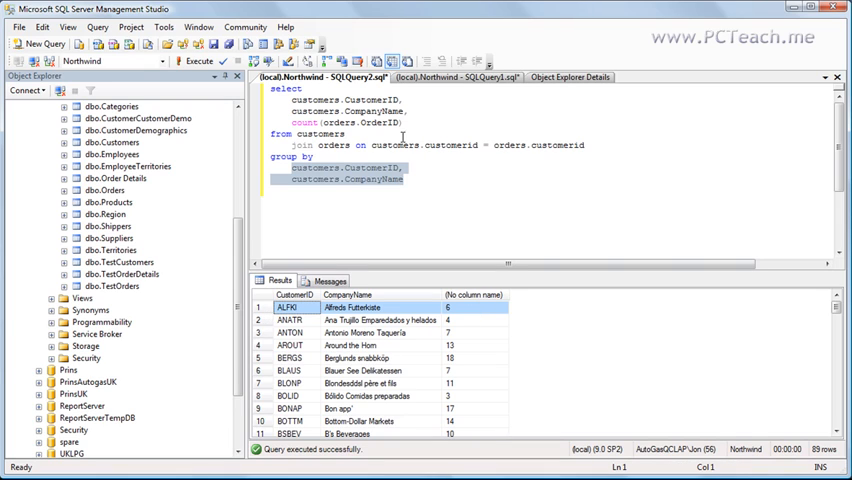
type("a")
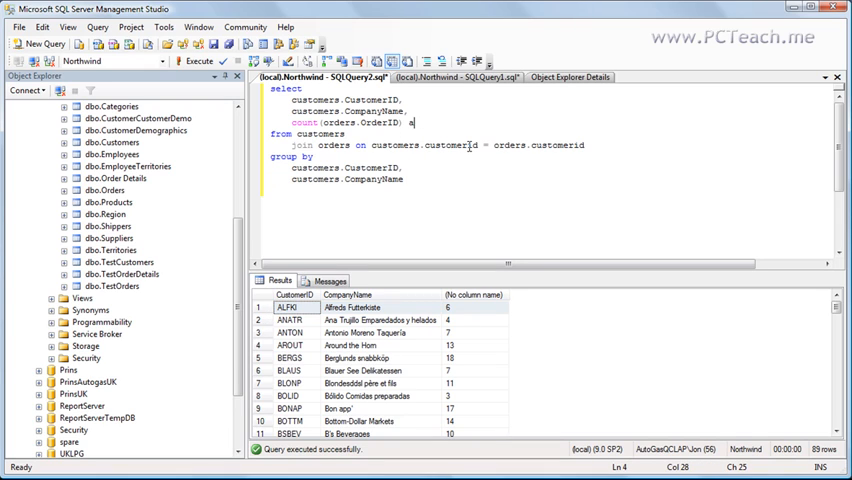
type("s totalord")
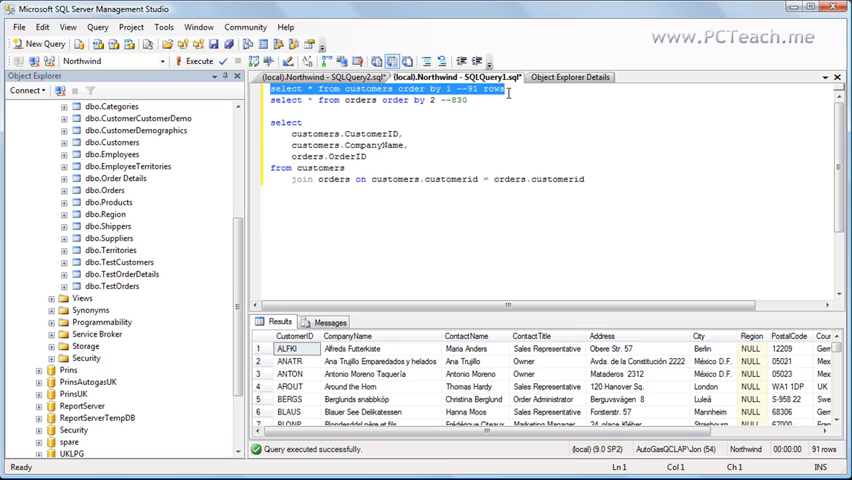
mouse_move(510, 90)
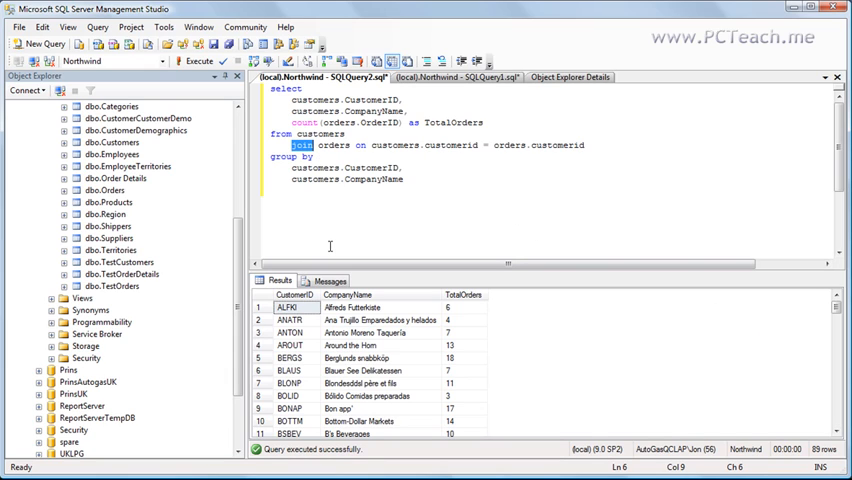
mouse_move(373, 179)
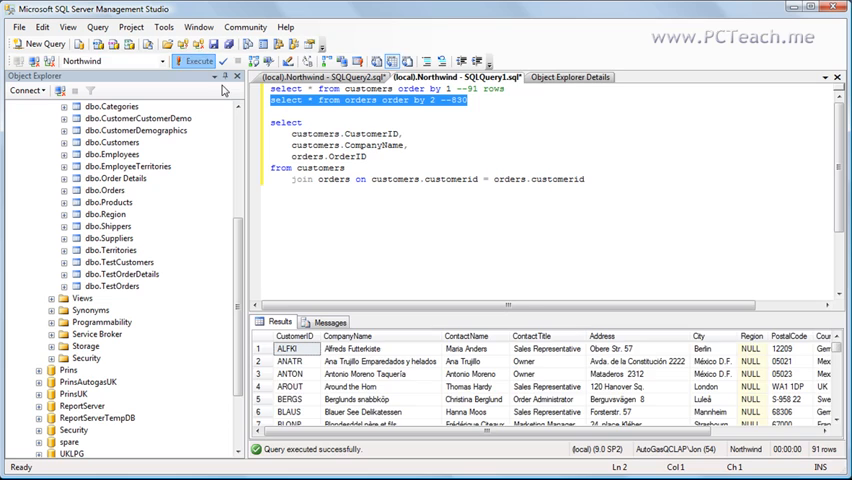
- Run the orders listing in SQLQuery1, then return to the grouped query in SQLQuery2
left_click(198, 61)
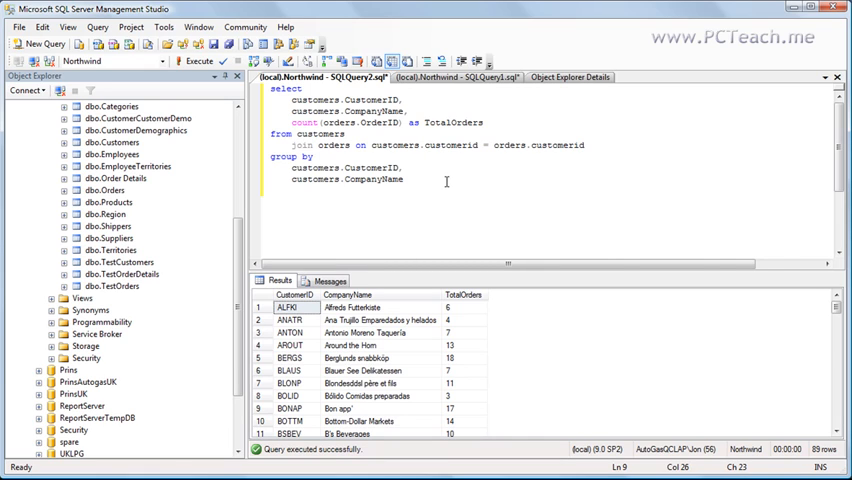
mouse_move(441, 196)
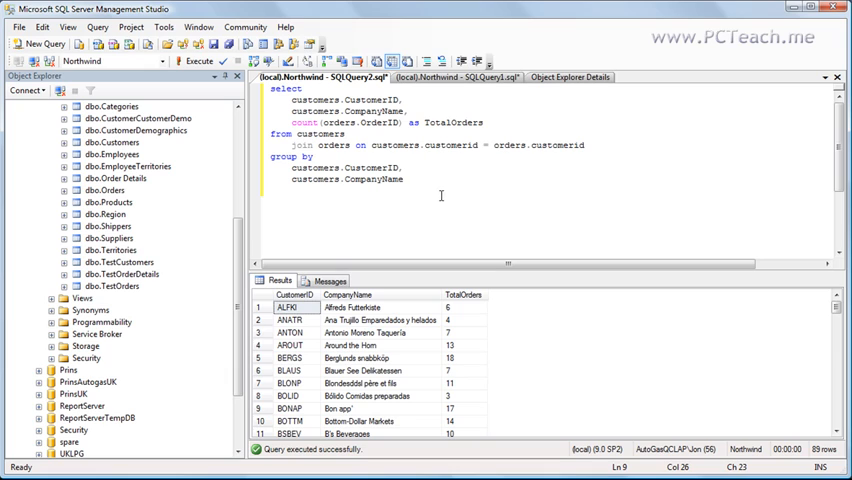
- Insert 'left' before join so customers is the preserved left table
left_click(316, 145)
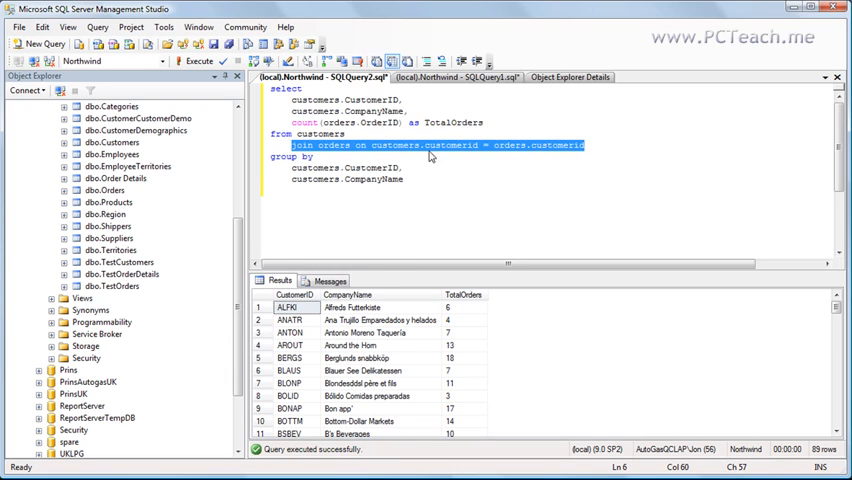
mouse_move(428, 156)
type("left ")
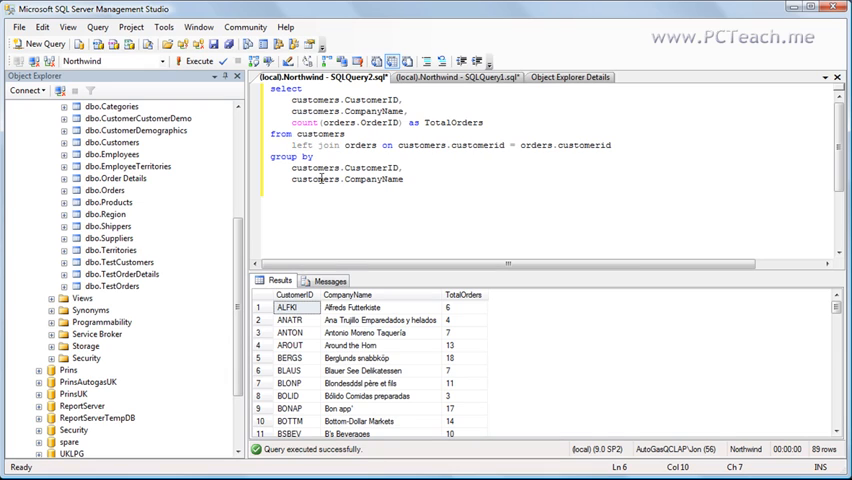
mouse_move(320, 145)
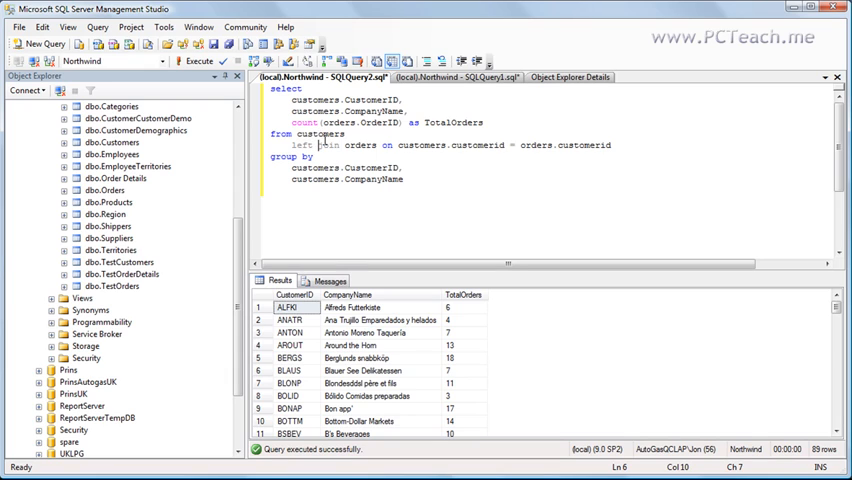
double_click(316, 133)
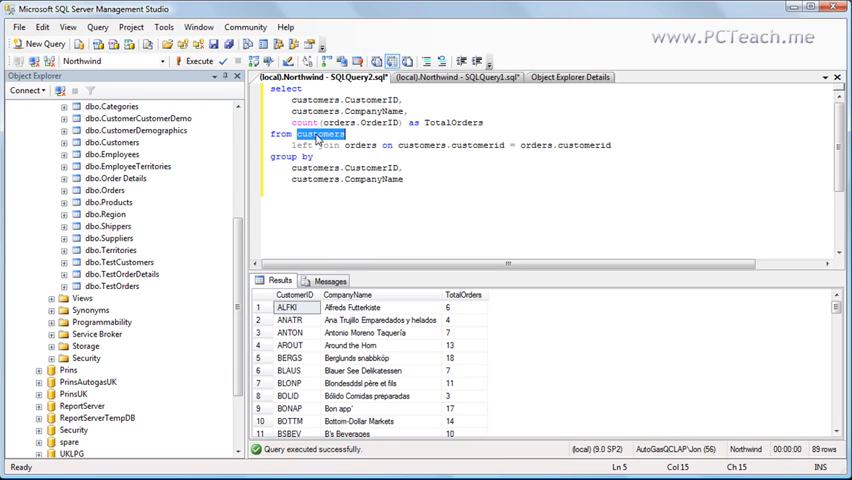
double_click(360, 145)
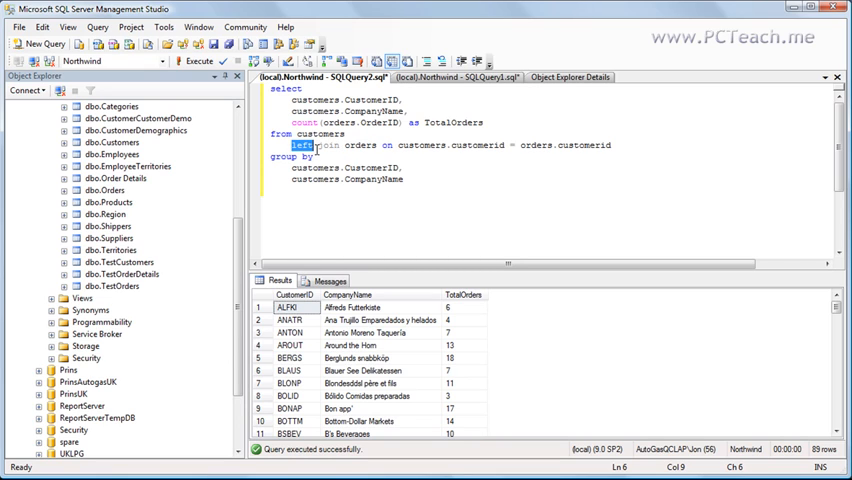
double_click(314, 133)
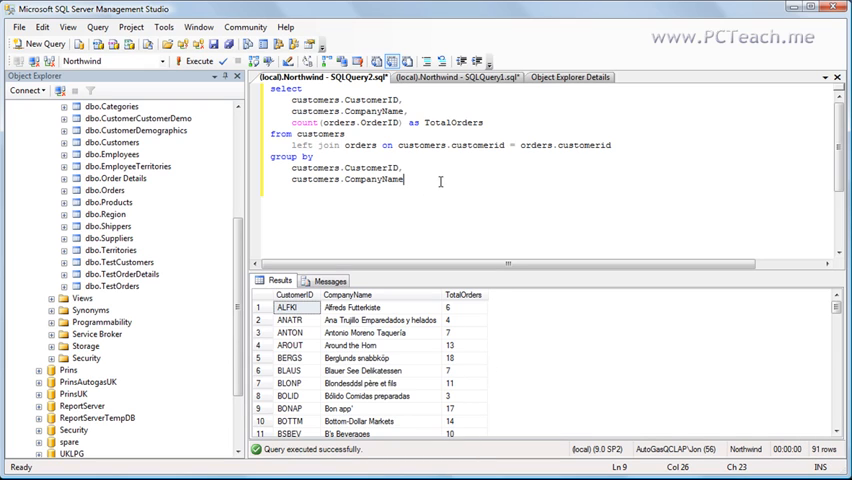
- Append 'order by 3', run it, and point out zero-order customers FISSA and PARIS
type("orde")
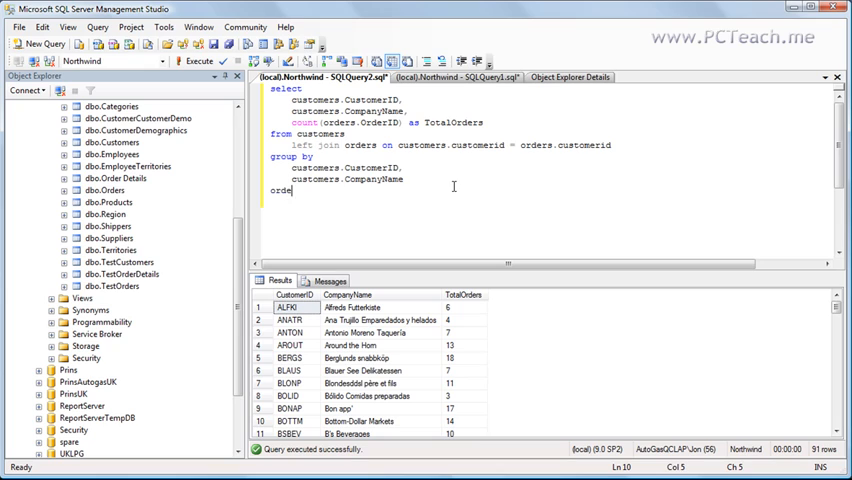
type("r by 3")
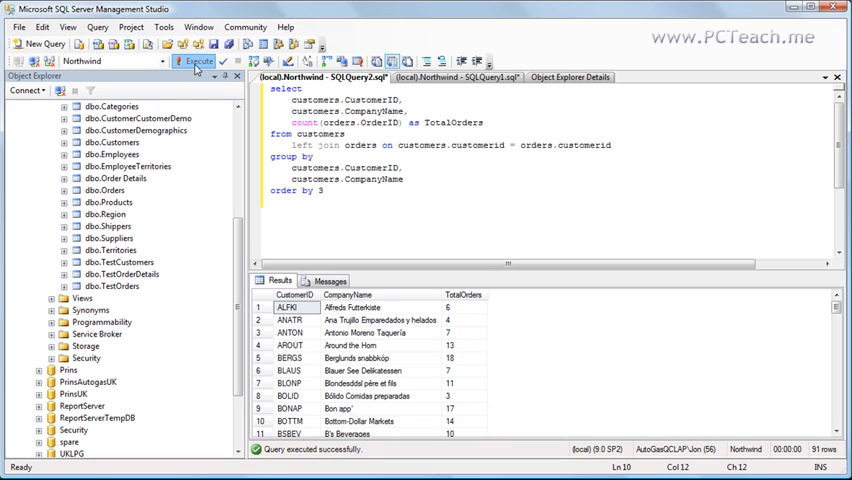
left_click(197, 61)
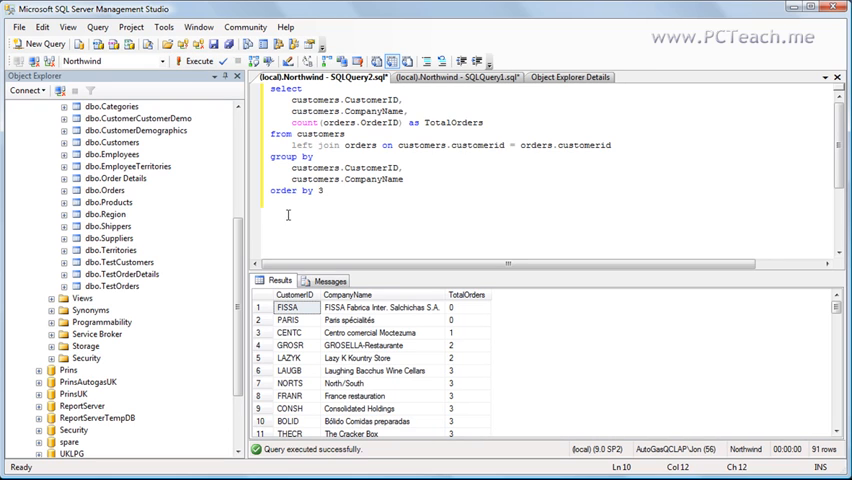
left_click(290, 307)
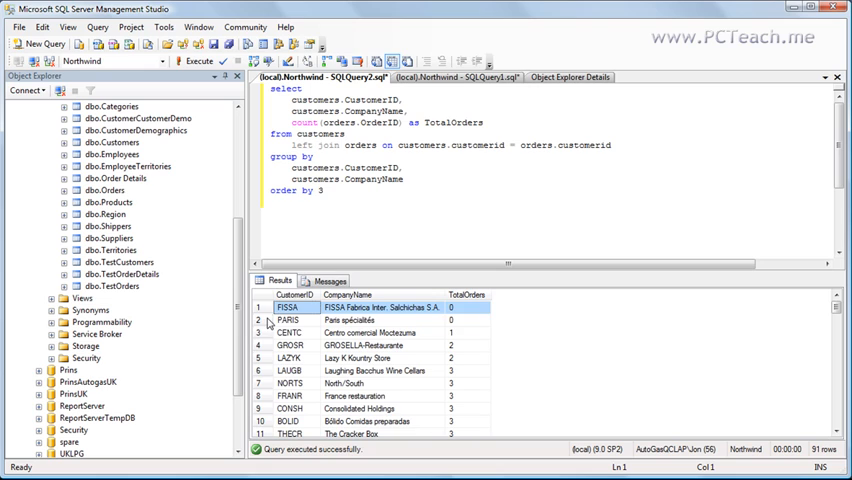
left_click(288, 320)
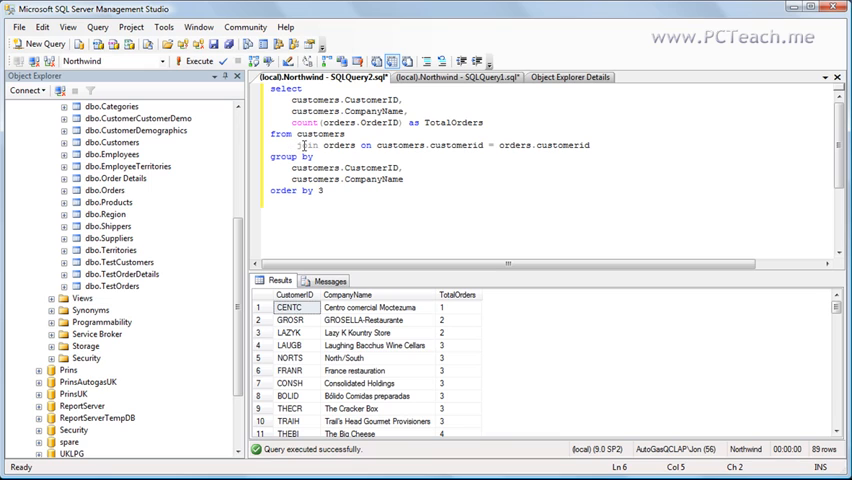
- Make the join a left join to return 91 rows including FISSA and PARIS, then remove 'left'
type("left")
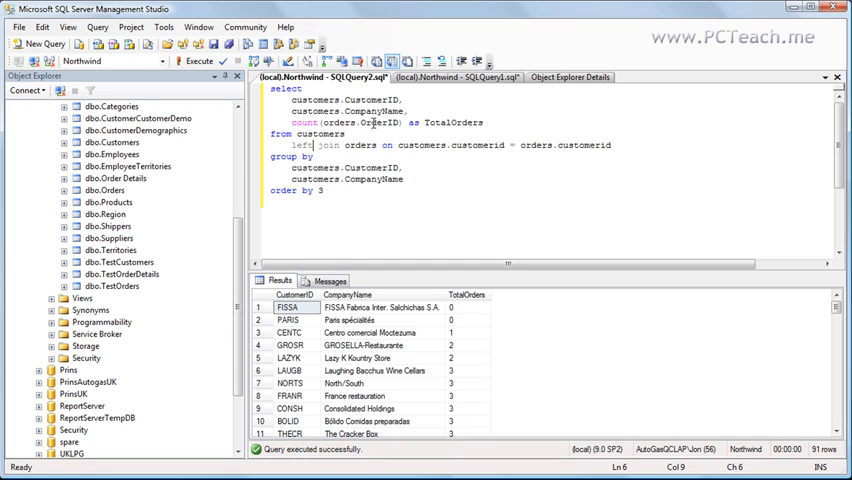
double_click(328, 144)
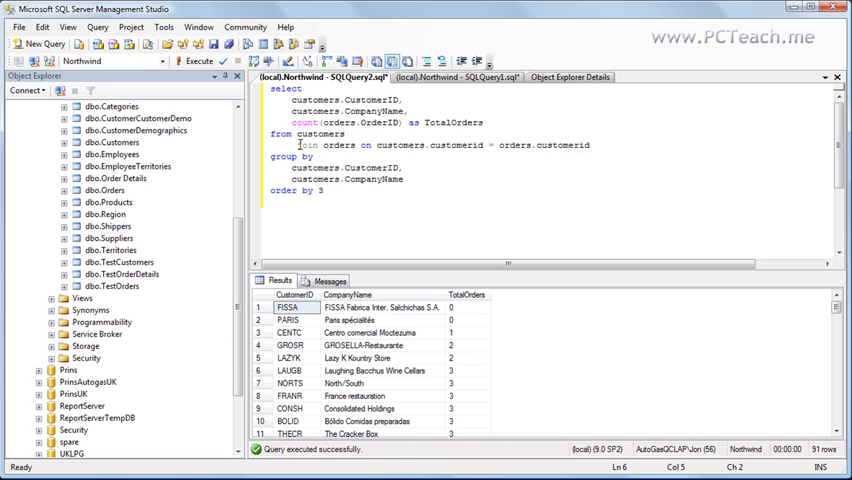
- Run the query as a right join and confirm it returns 89 rows
type("right")
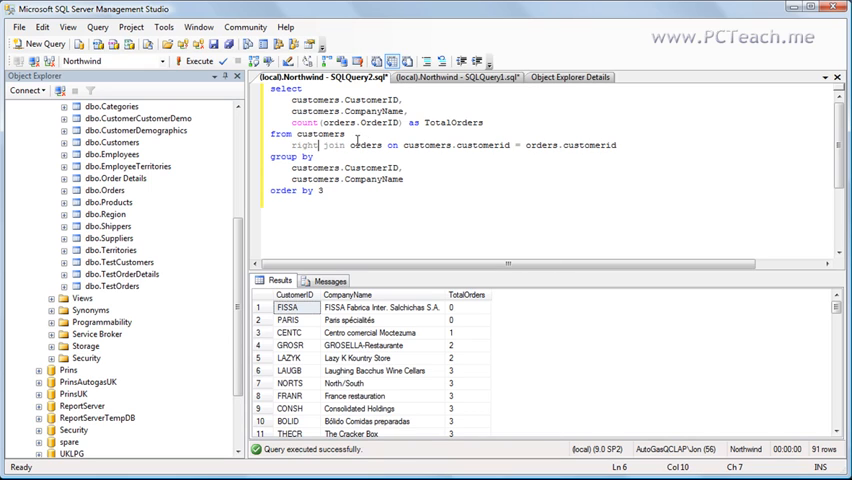
double_click(360, 145)
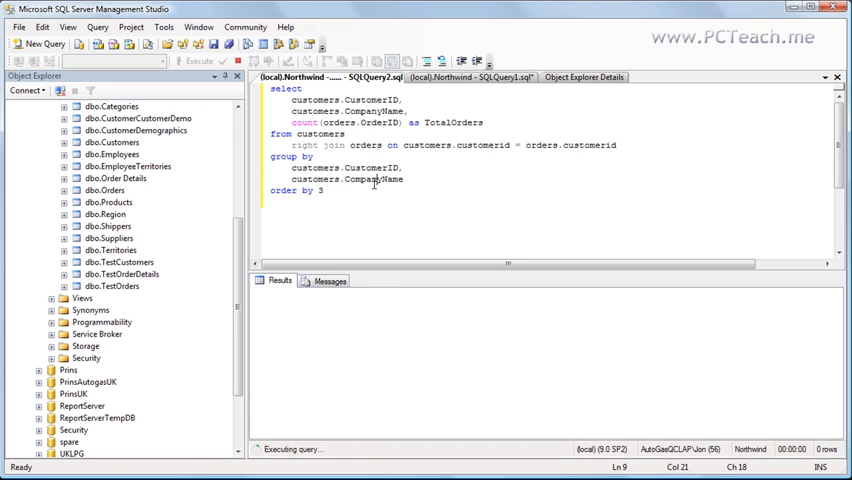
left_click(197, 61)
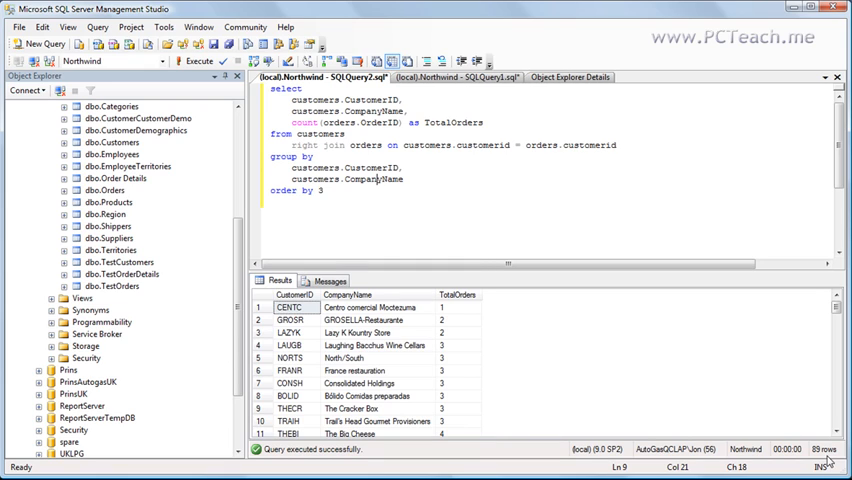
- Replace 'right' with 'left' so the query uses a left join again
double_click(362, 145)
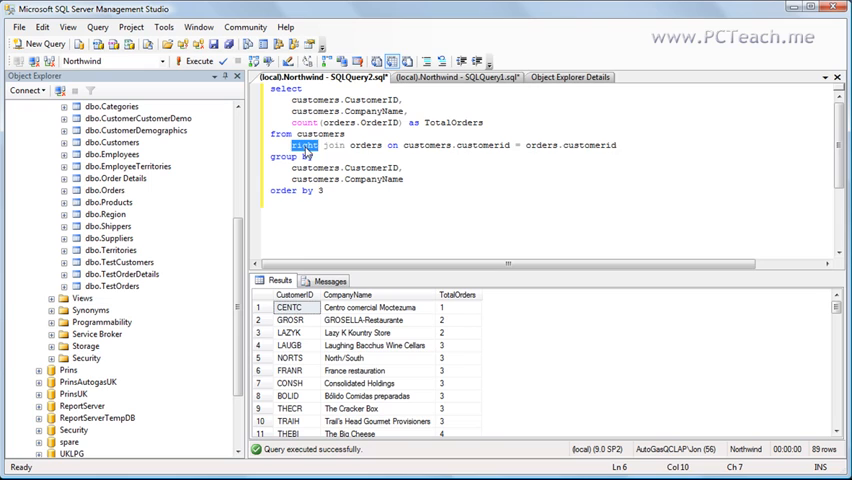
type("left")
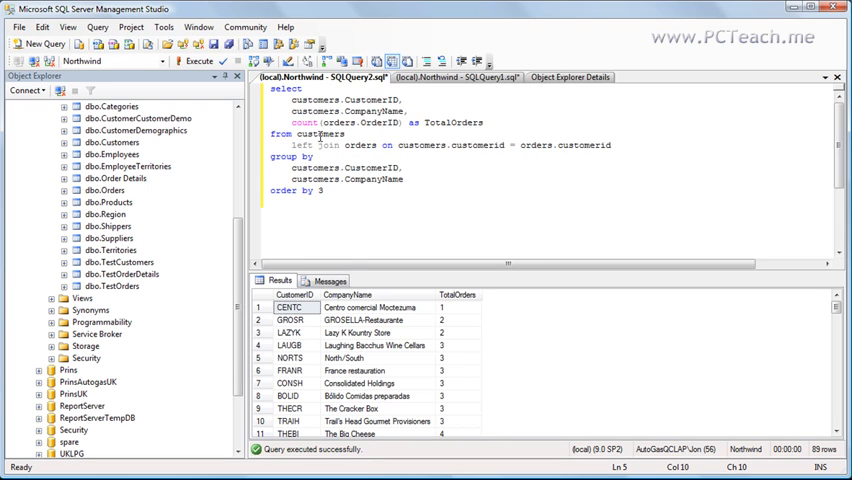